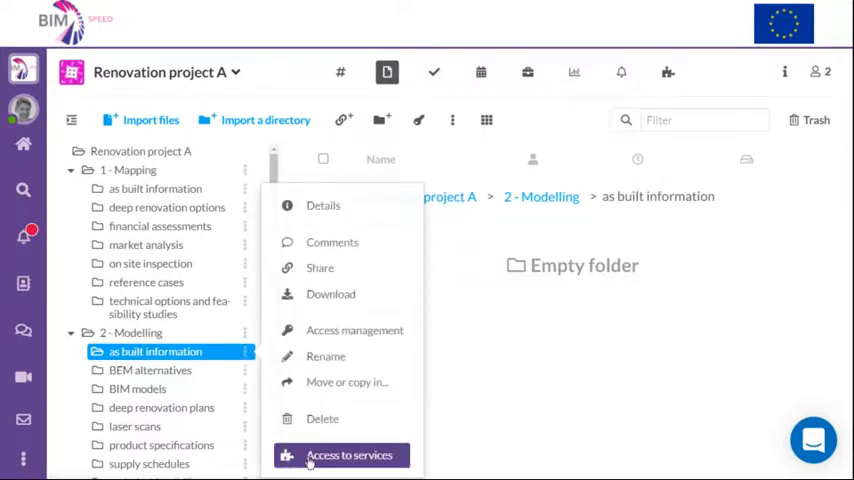
Launch the files naming convention tool from the as built information folder's services.
left_click(348, 456)
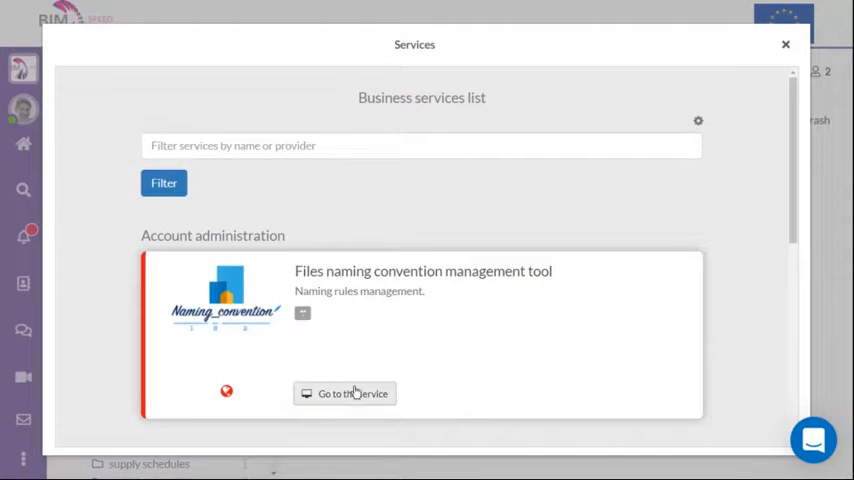
left_click(344, 392)
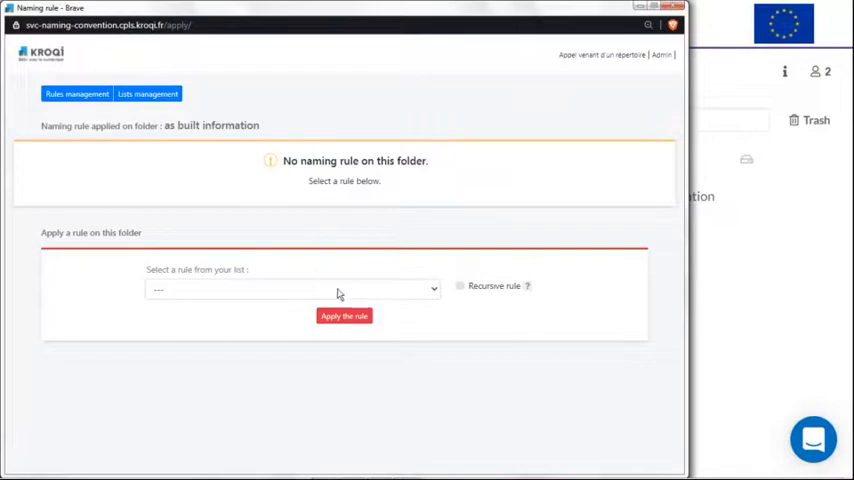
Show the rules list with DemoNamingRule and Test UTB rule.
left_click(292, 288)
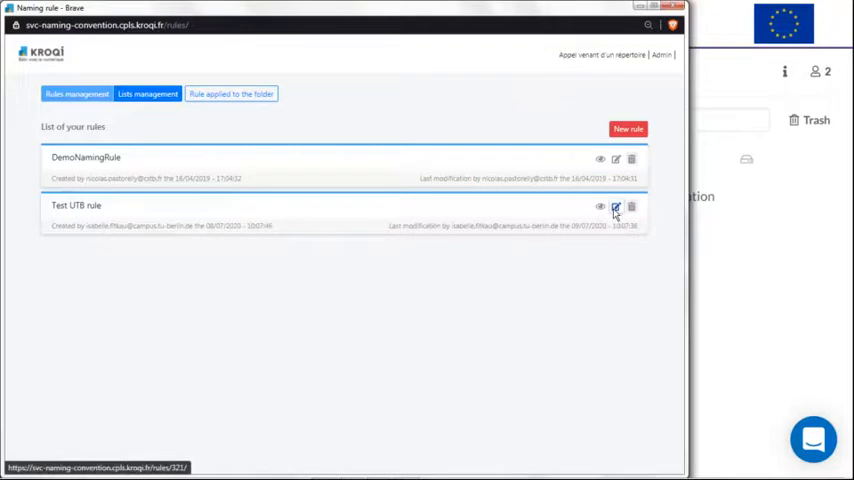
left_click(616, 208)
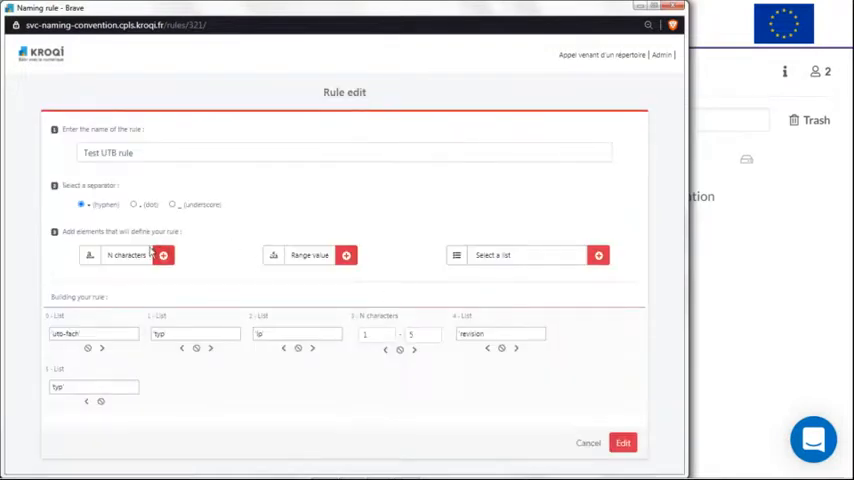
mouse_move(128, 334)
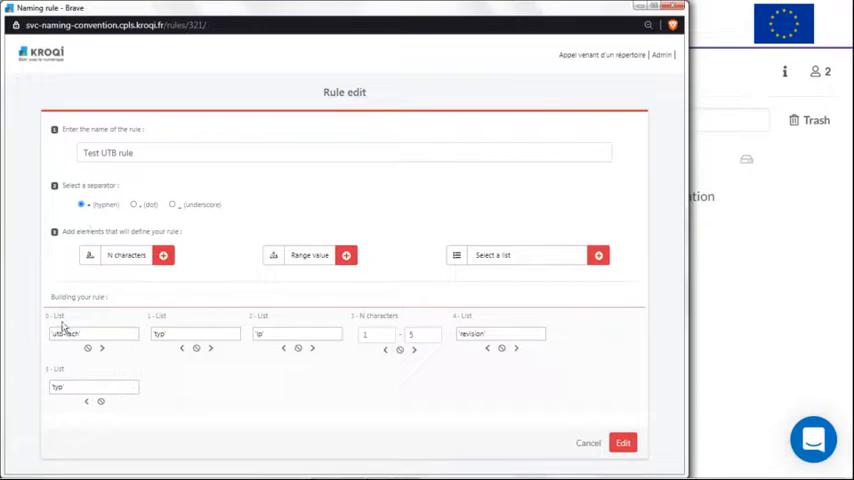
left_click(92, 332)
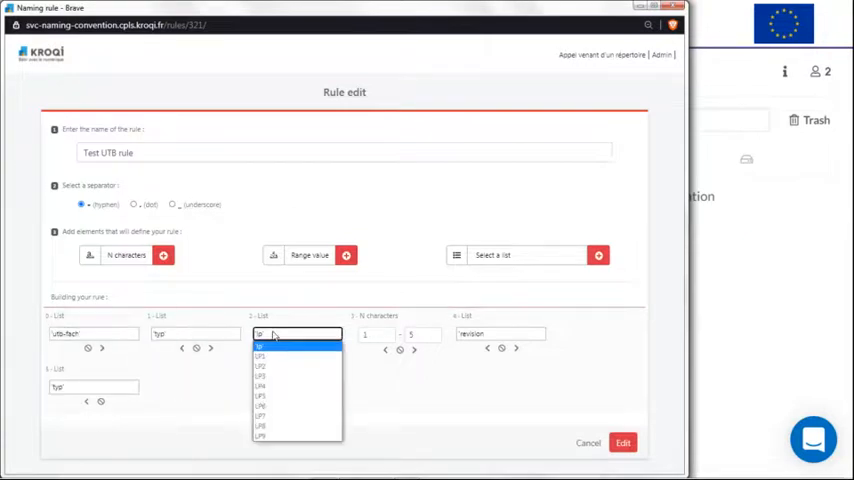
mouse_move(388, 392)
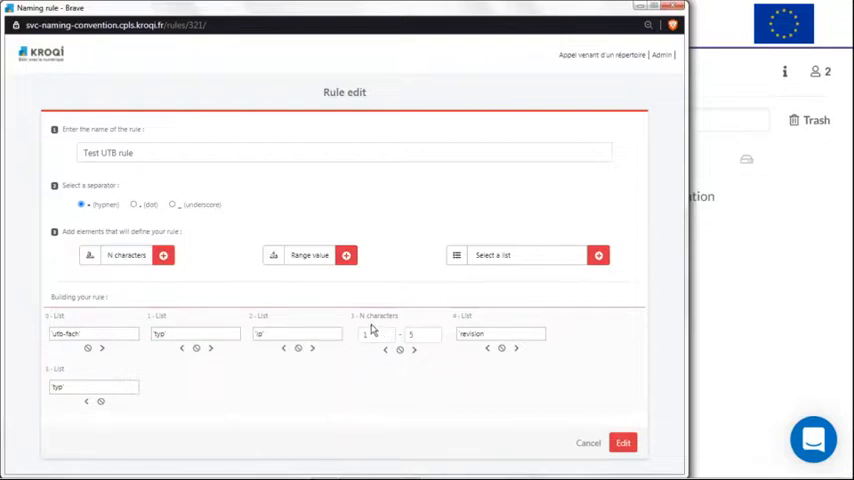
mouse_move(404, 342)
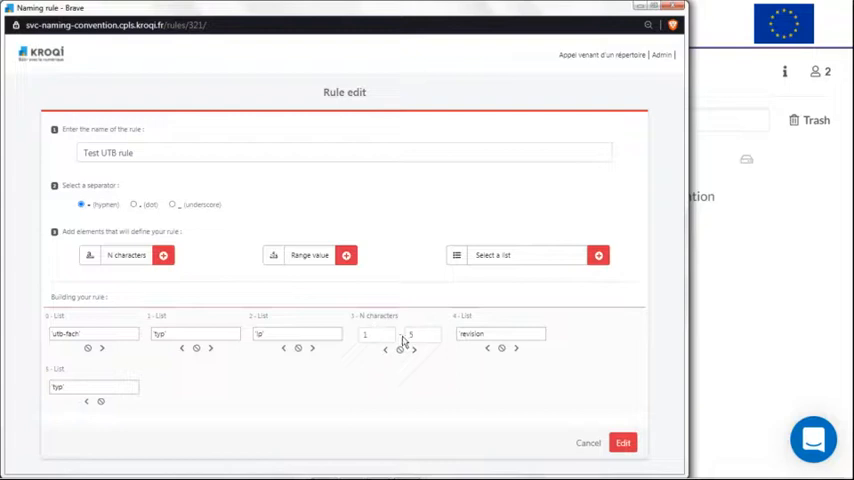
left_click(500, 332)
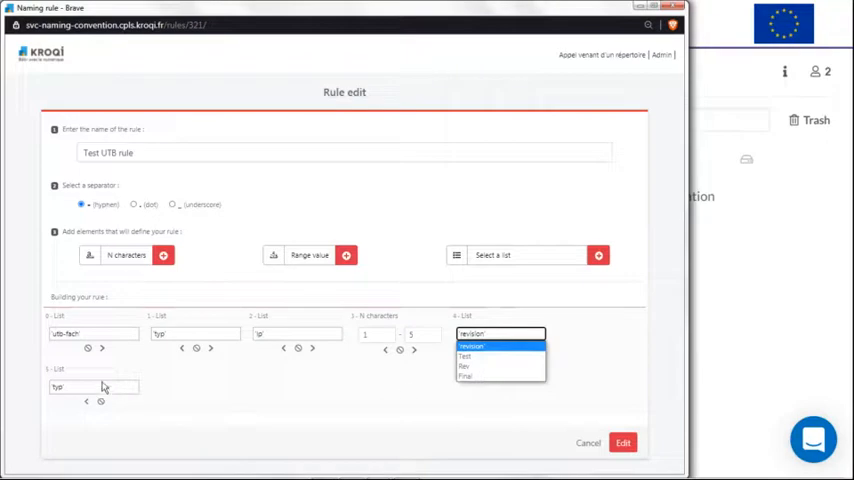
left_click(470, 346)
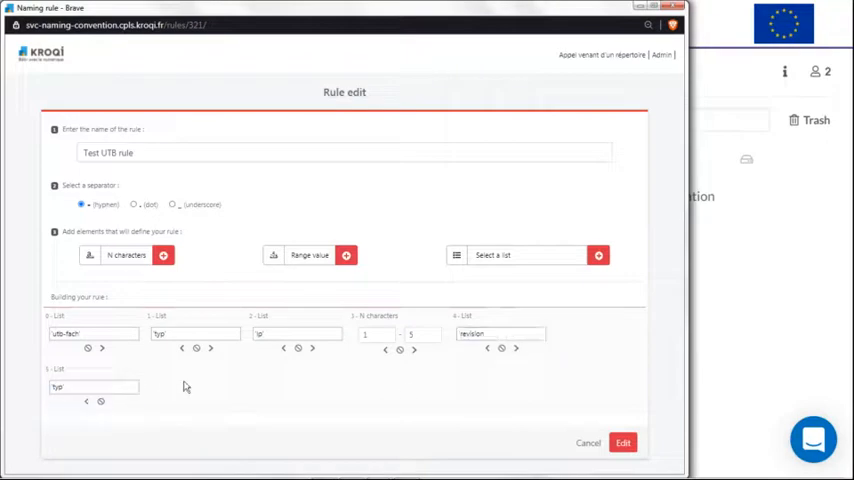
mouse_move(224, 290)
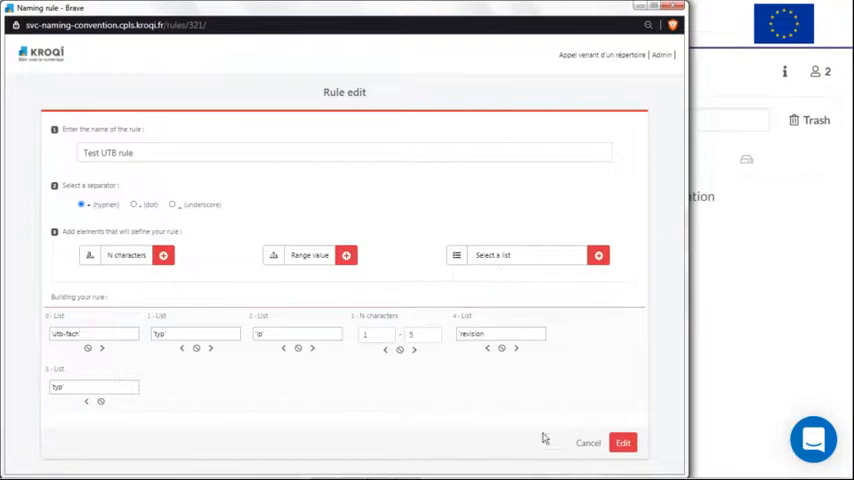
mouse_move(132, 284)
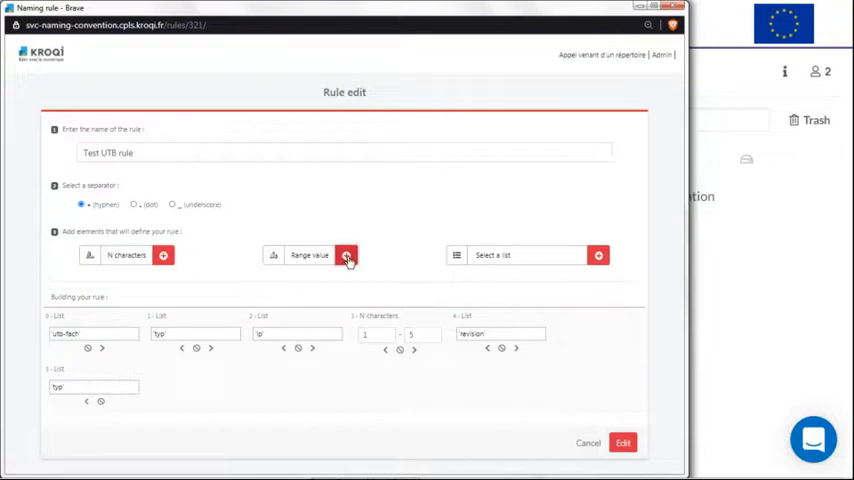
left_click(344, 256)
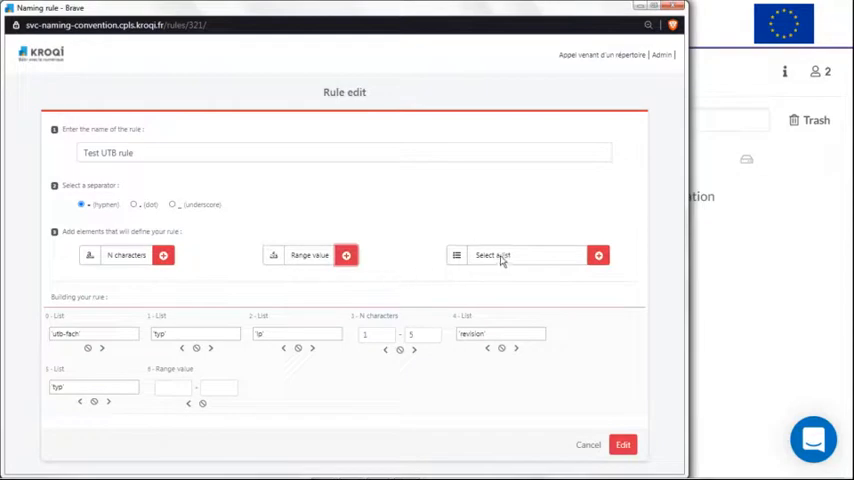
left_click(524, 256)
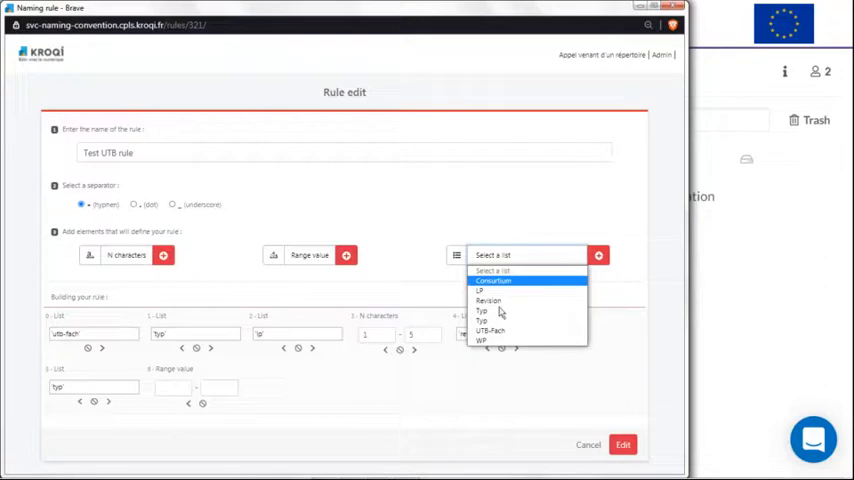
left_click(488, 300)
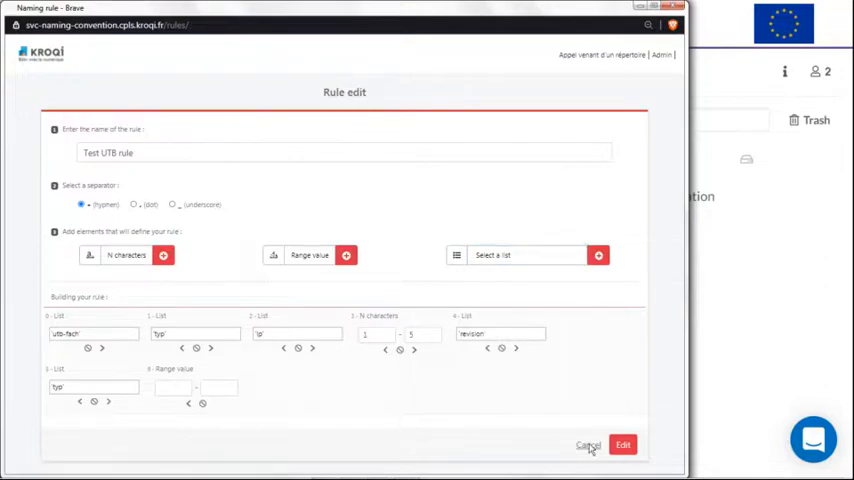
left_click(588, 444)
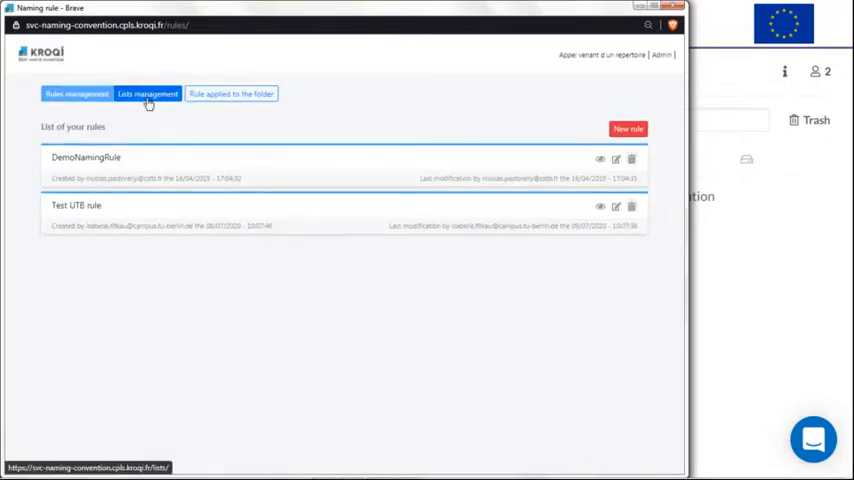
Review the UTB-Fact predefined list and its item values.
left_click(148, 92)
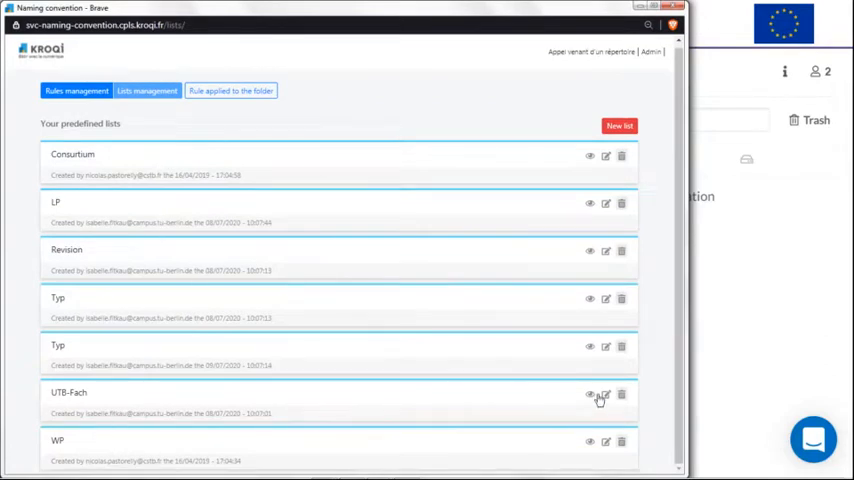
left_click(604, 394)
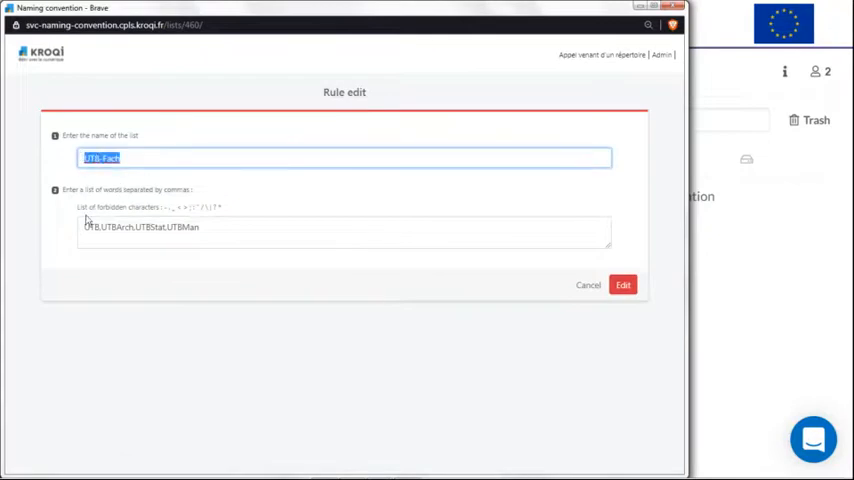
left_click(140, 232)
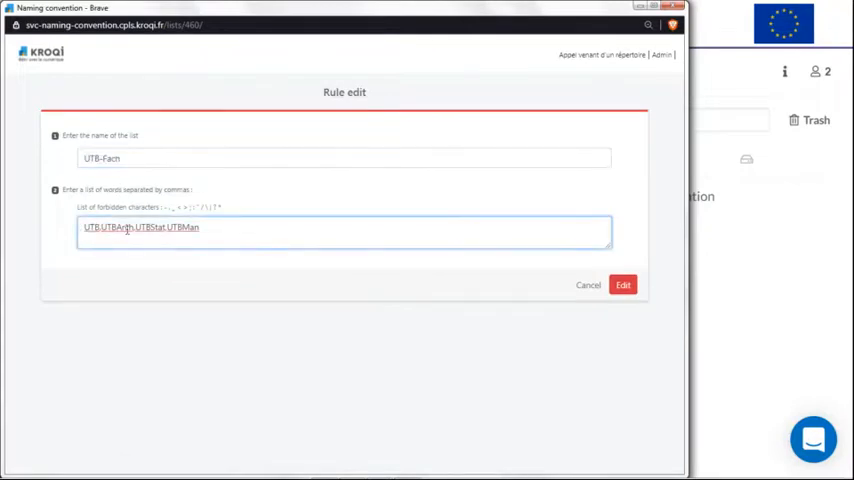
left_click_drag(136, 228, 200, 228)
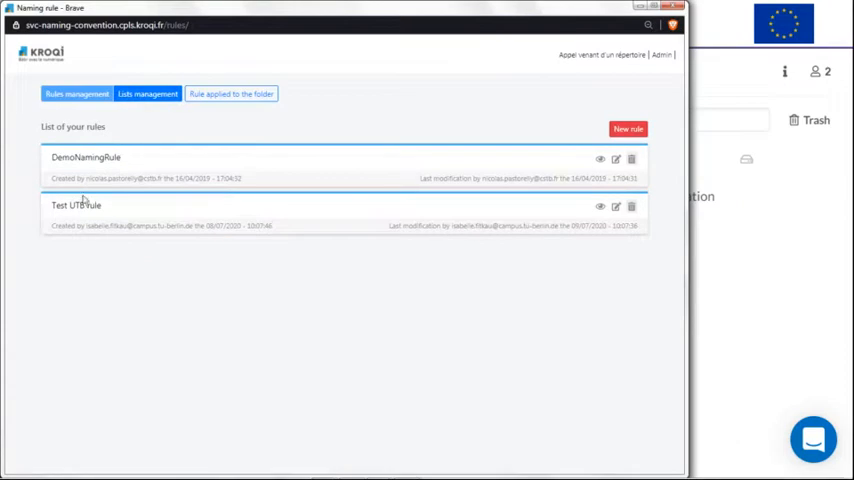
mouse_move(160, 204)
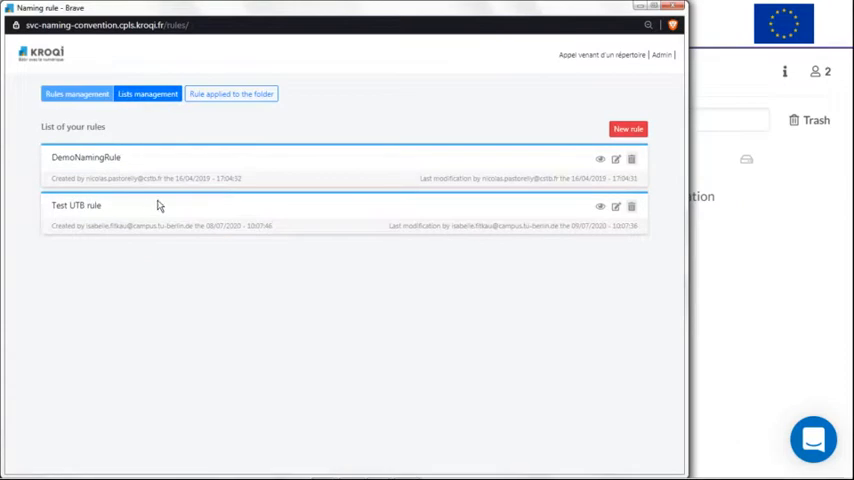
mouse_move(152, 206)
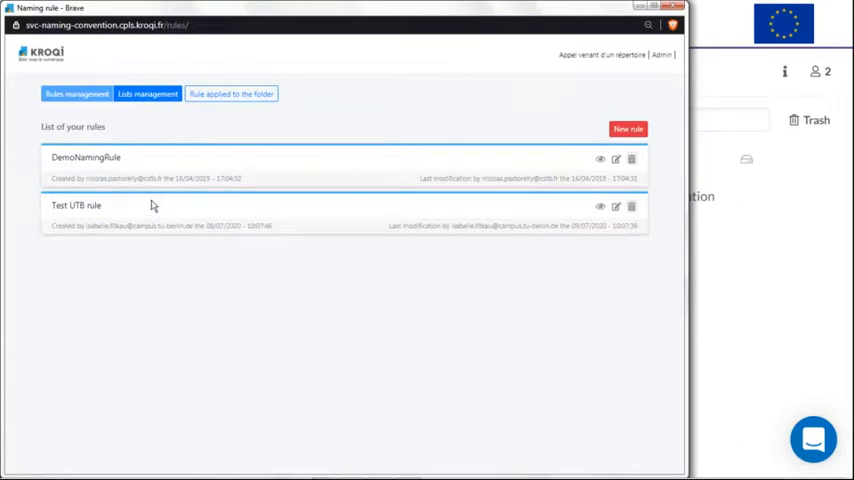
mouse_move(144, 130)
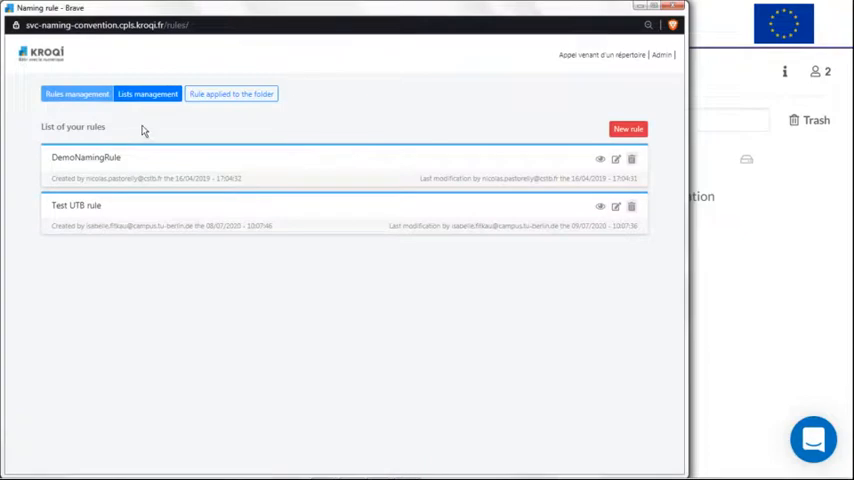
Apply the Test UTB rule to the as built information folder.
left_click(232, 92)
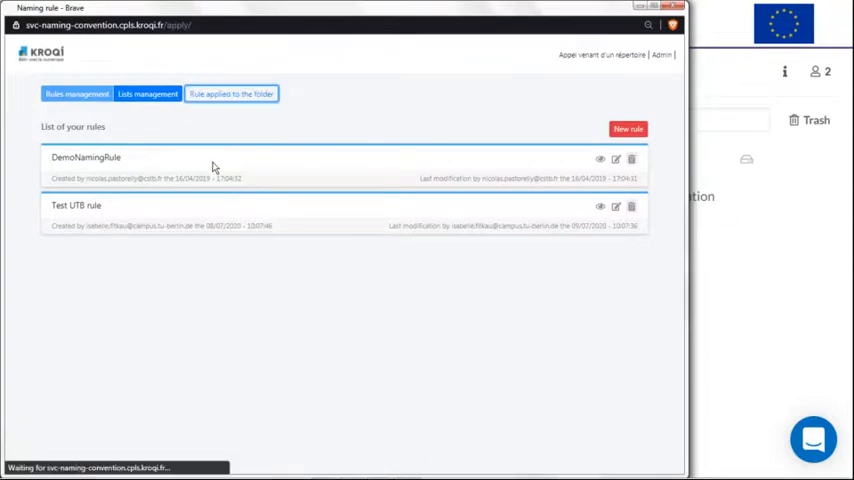
left_click(232, 92)
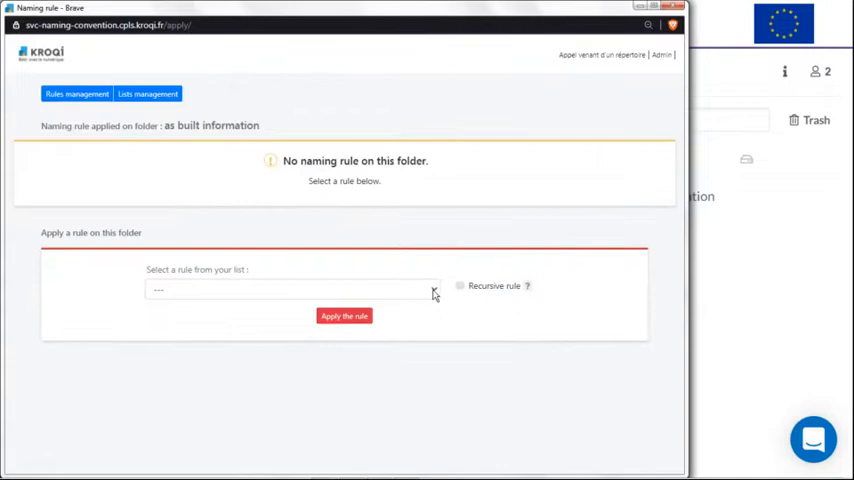
left_click(292, 288)
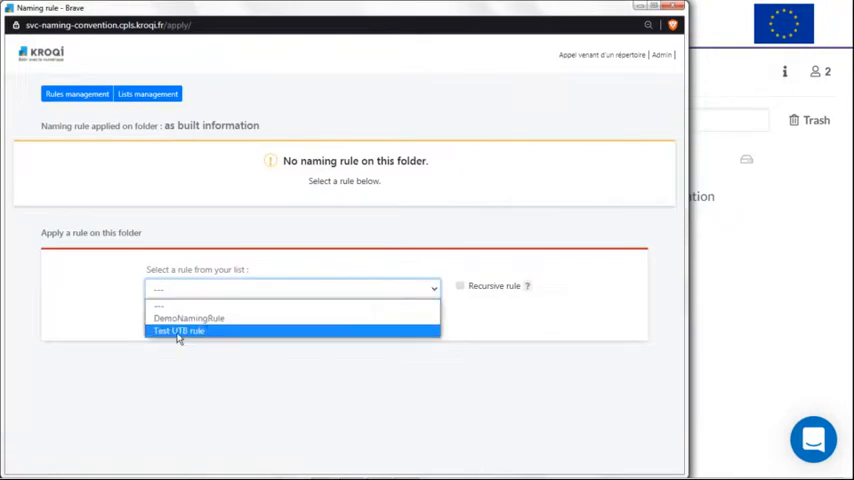
left_click(178, 330)
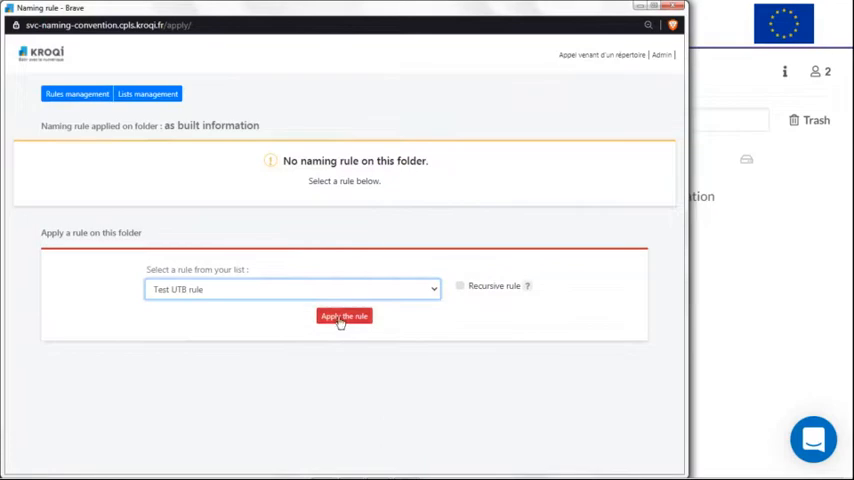
left_click(344, 316)
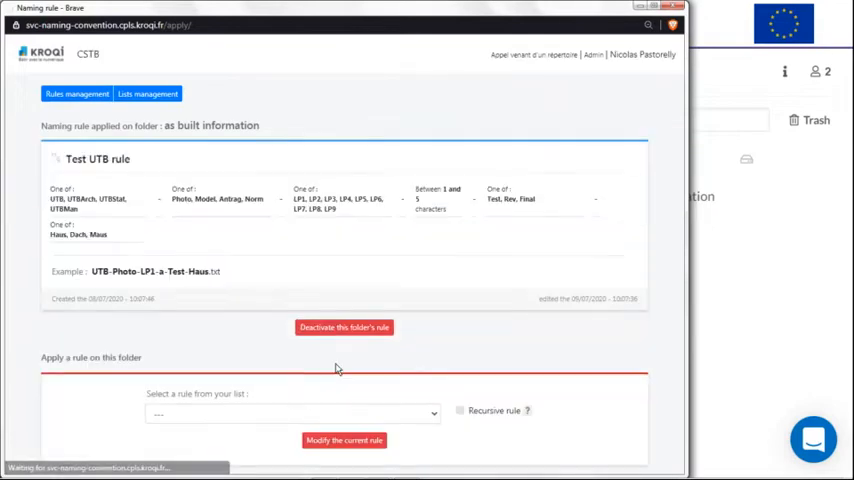
mouse_move(252, 316)
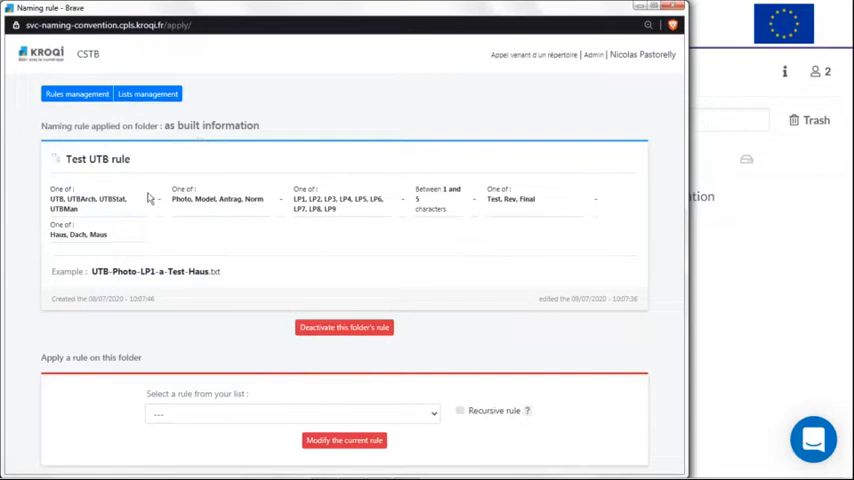
mouse_move(230, 276)
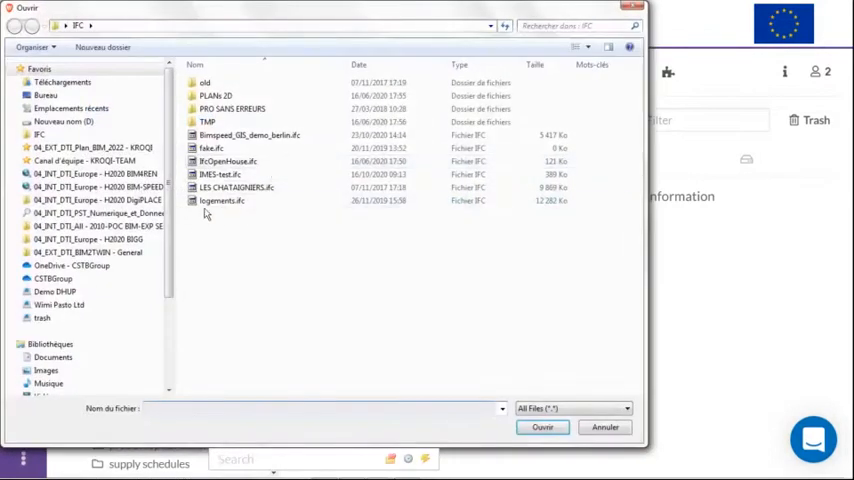
Upload fake.ifc into the folder and bring up its business services.
left_click(210, 148)
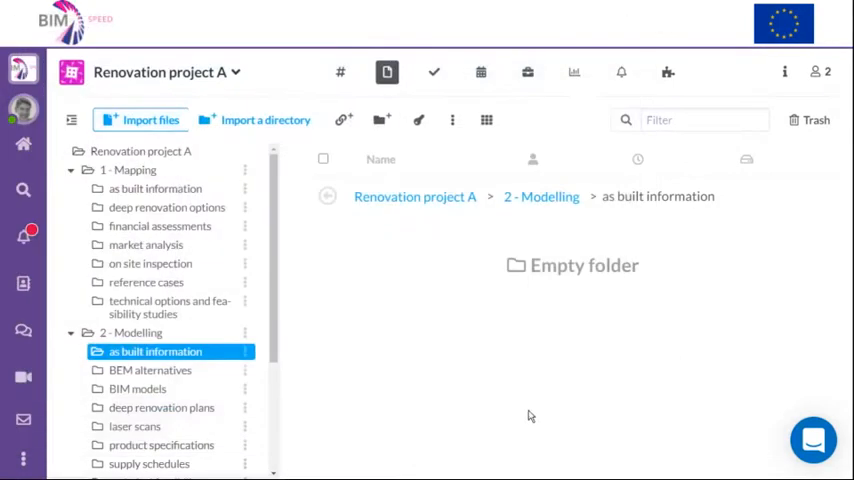
left_click(150, 120)
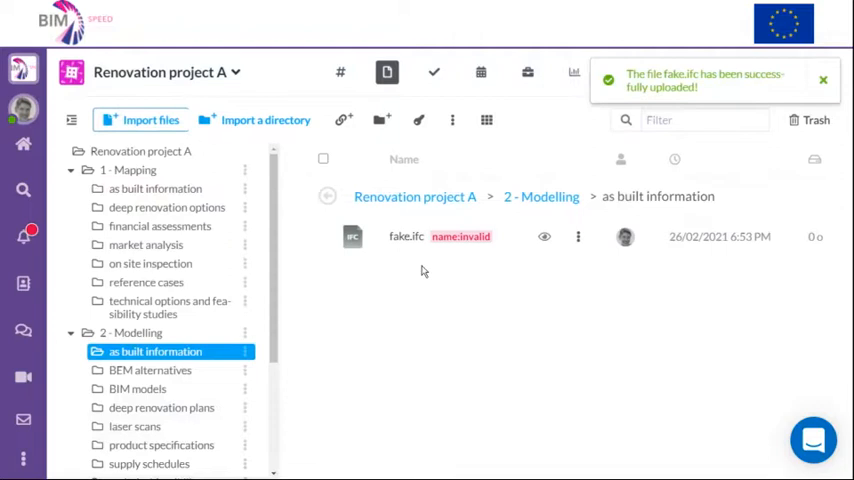
mouse_move(408, 272)
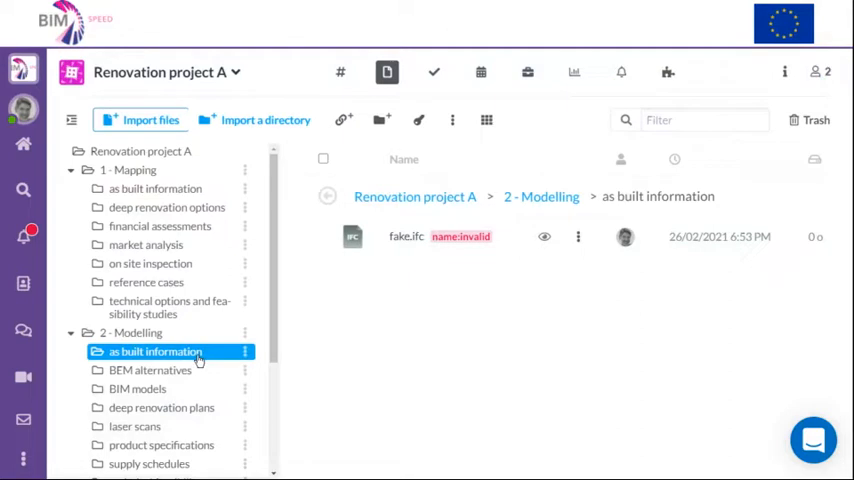
mouse_move(406, 236)
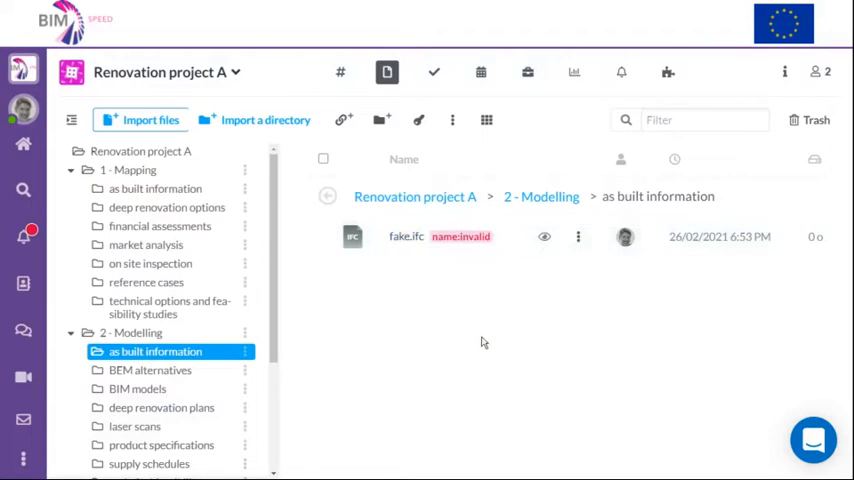
left_click(578, 236)
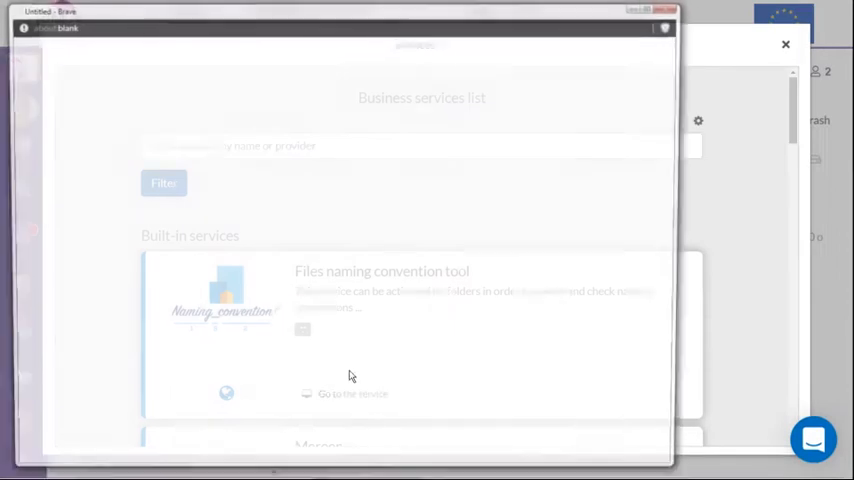
Fill fake.ifc's new name parts with UTBArch, the AAAAA text field and Dach.
left_click(352, 392)
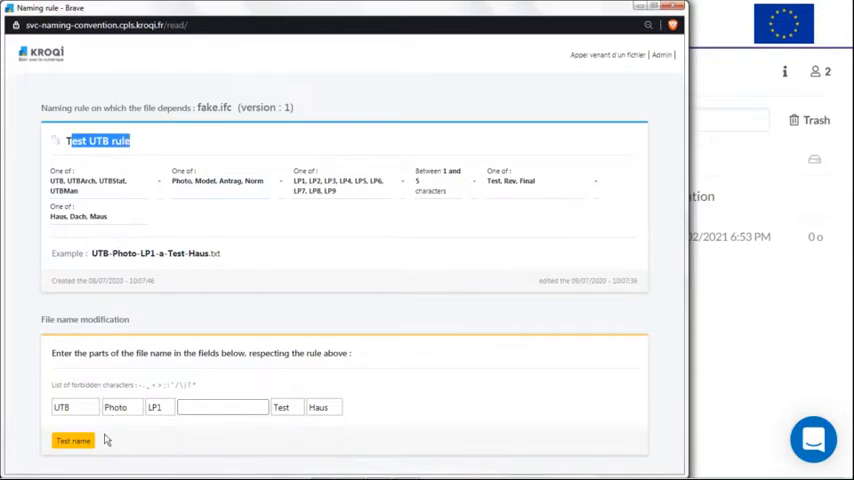
left_click(74, 408)
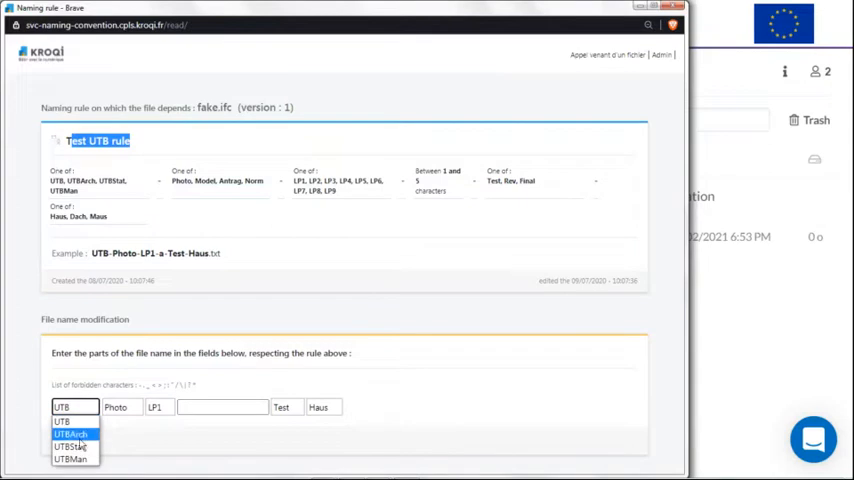
left_click(70, 432)
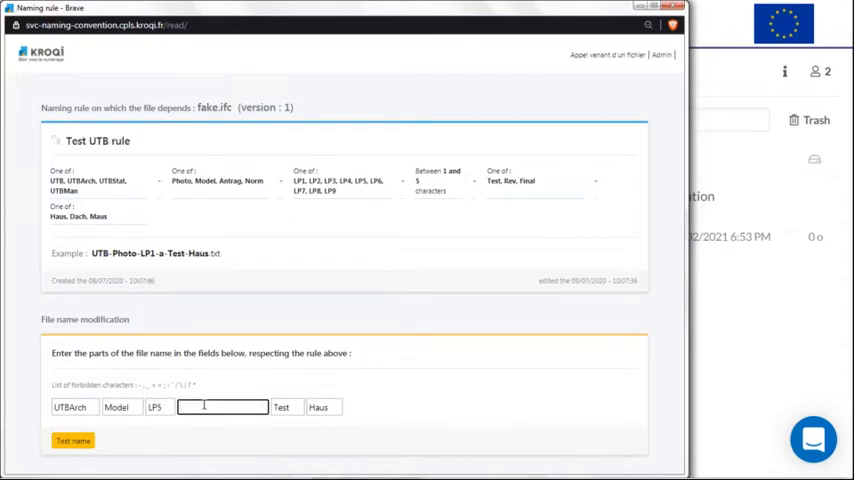
type("fffff")
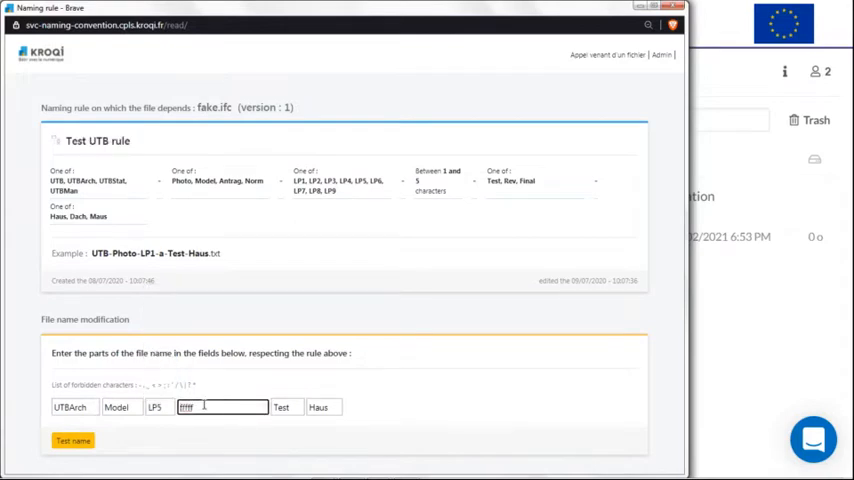
type("A")
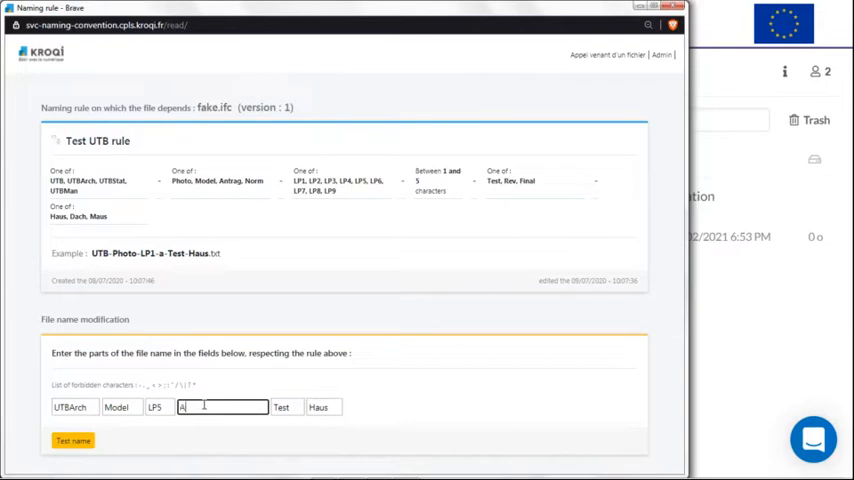
type("AAAA")
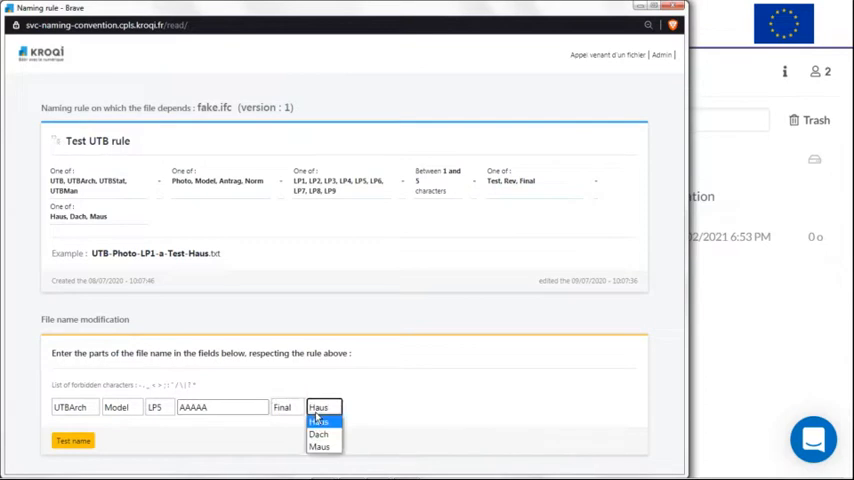
left_click(318, 434)
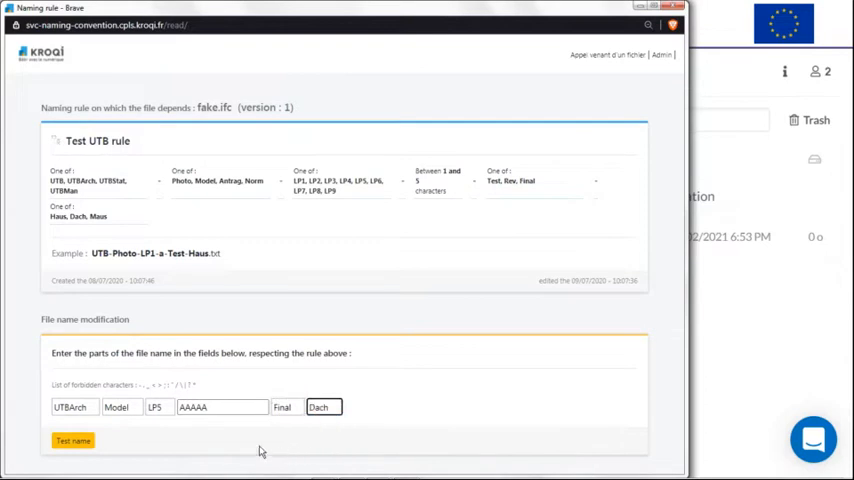